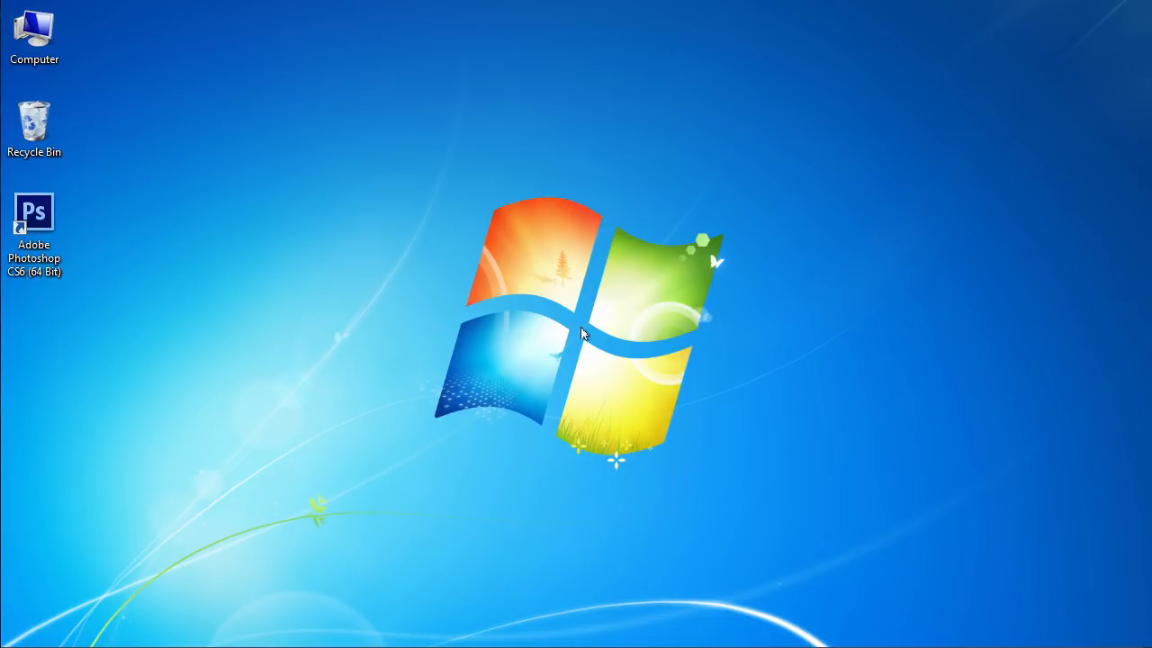
Launch Adobe Photoshop CS6 from its desktop shortcut.
{"action": "double_click", "coordinate": [34, 216]}
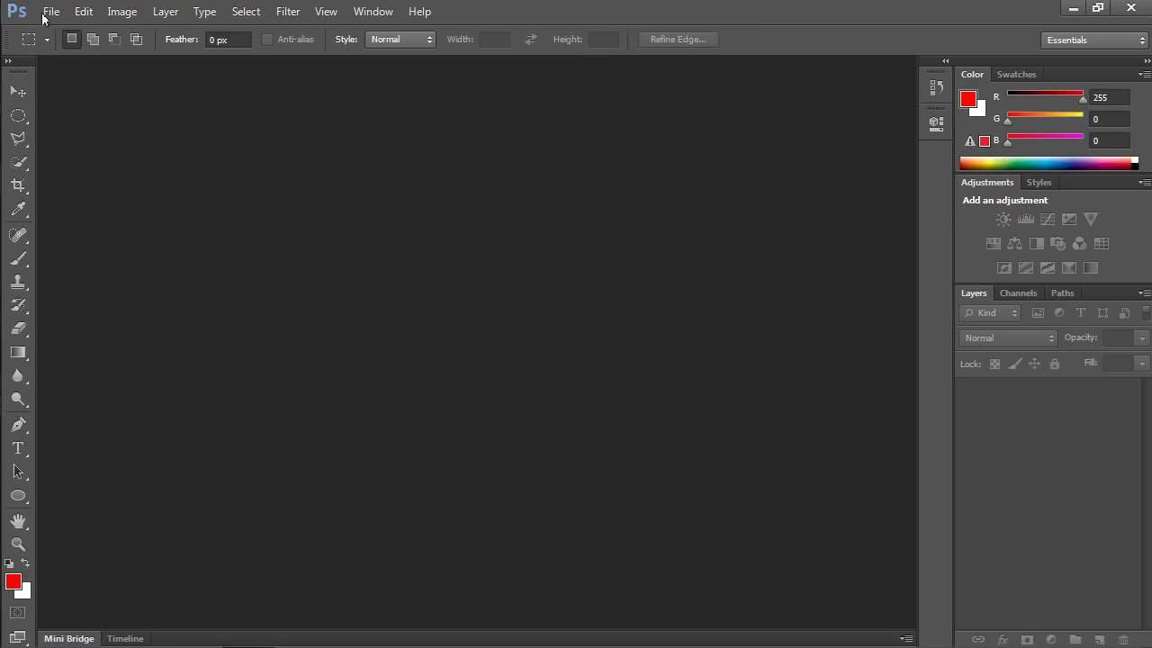
Create a new 2000×2000 pixel document with a white background.
{"action": "left_click", "coordinate": [50, 11]}
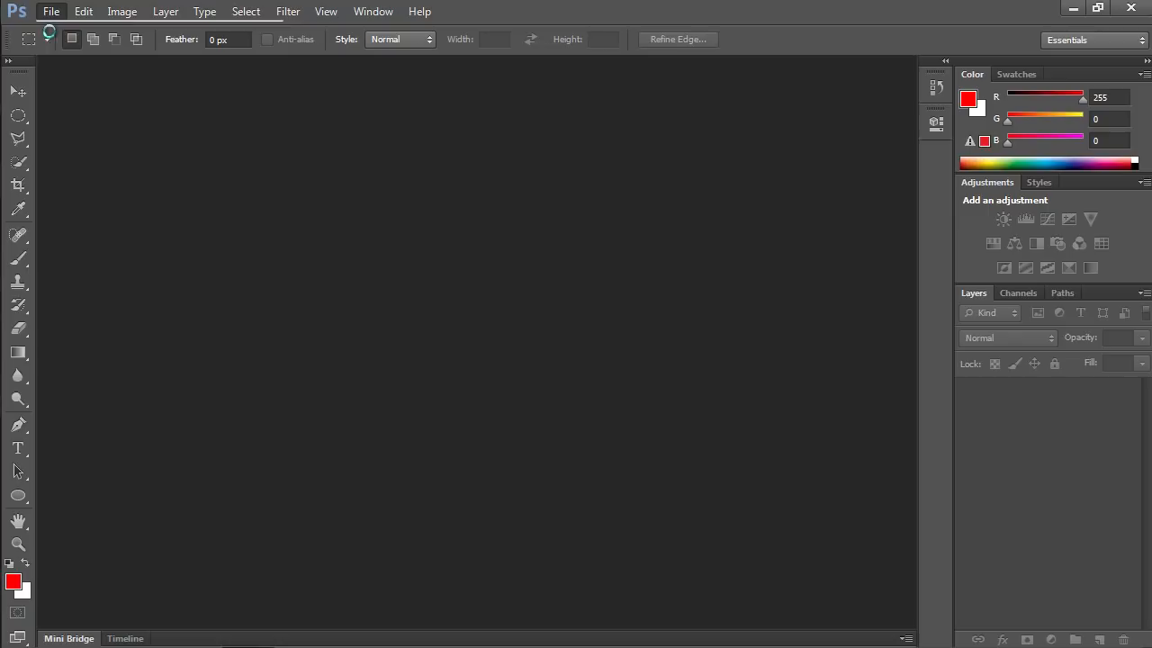
{"action": "left_click", "coordinate": [50, 11]}
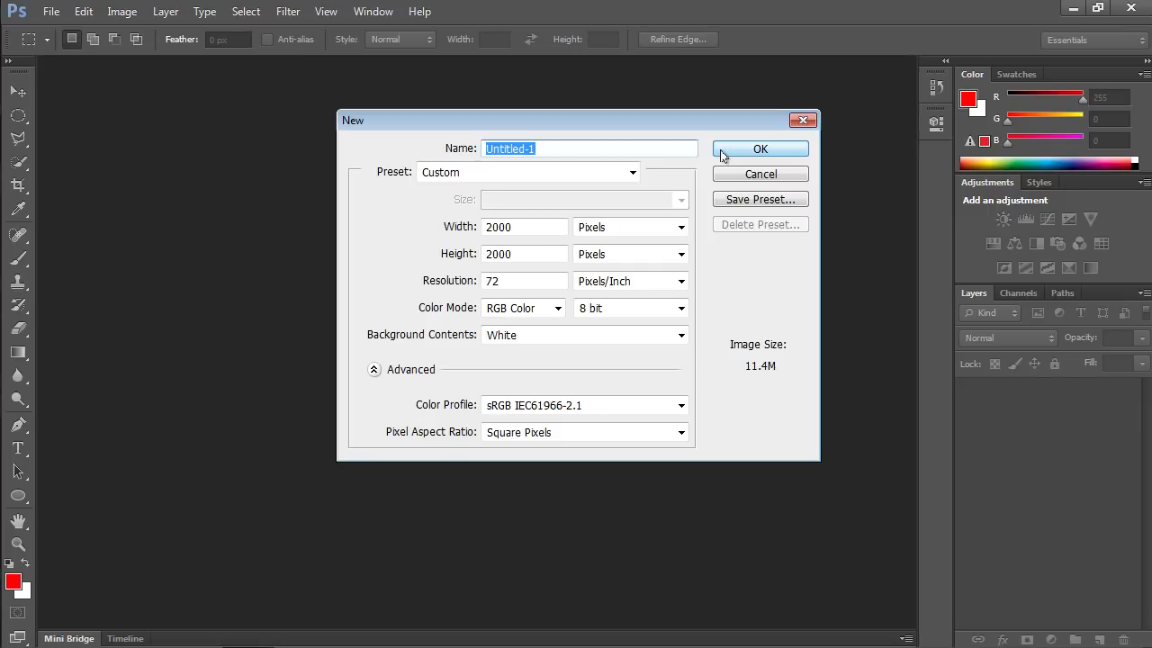
{"action": "left_click", "coordinate": [760, 148]}
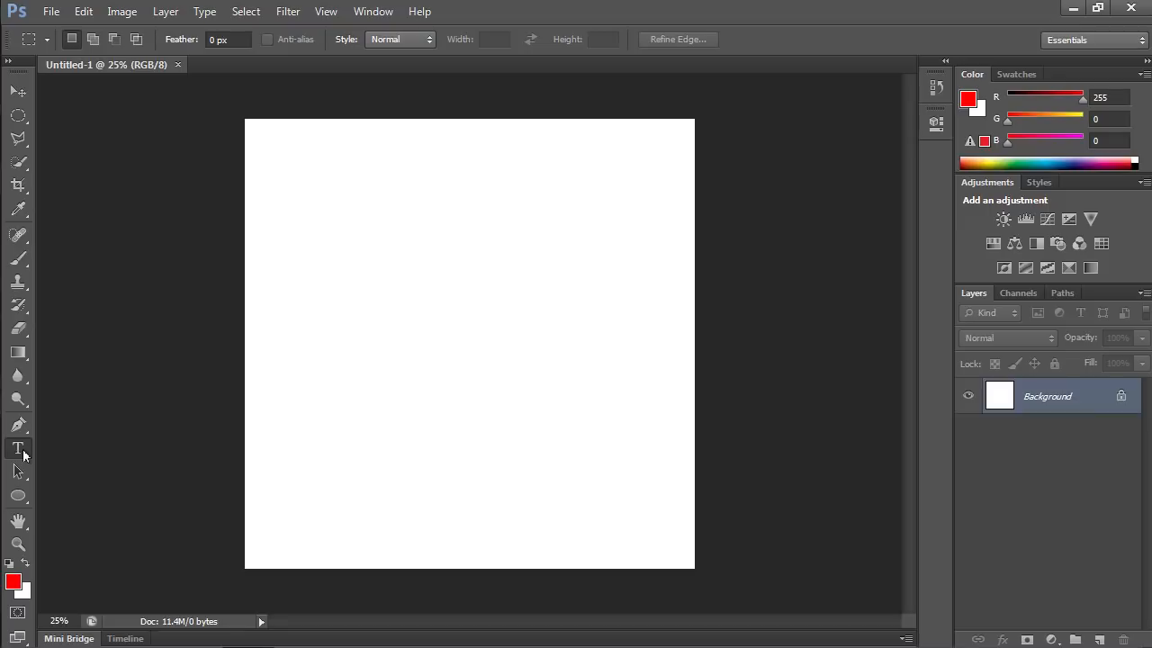
{"action": "mouse_move", "coordinate": [303, 249]}
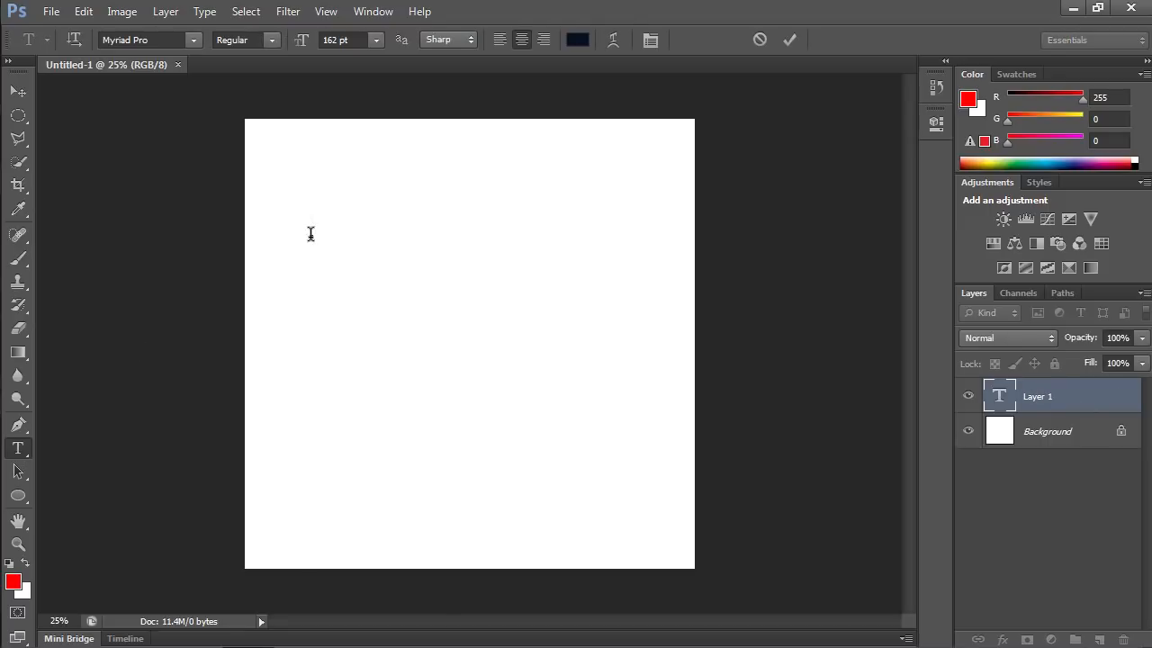
Add the word TEXT horizontally on a new type layer near the top left.
{"action": "type", "text": "TEXT"}
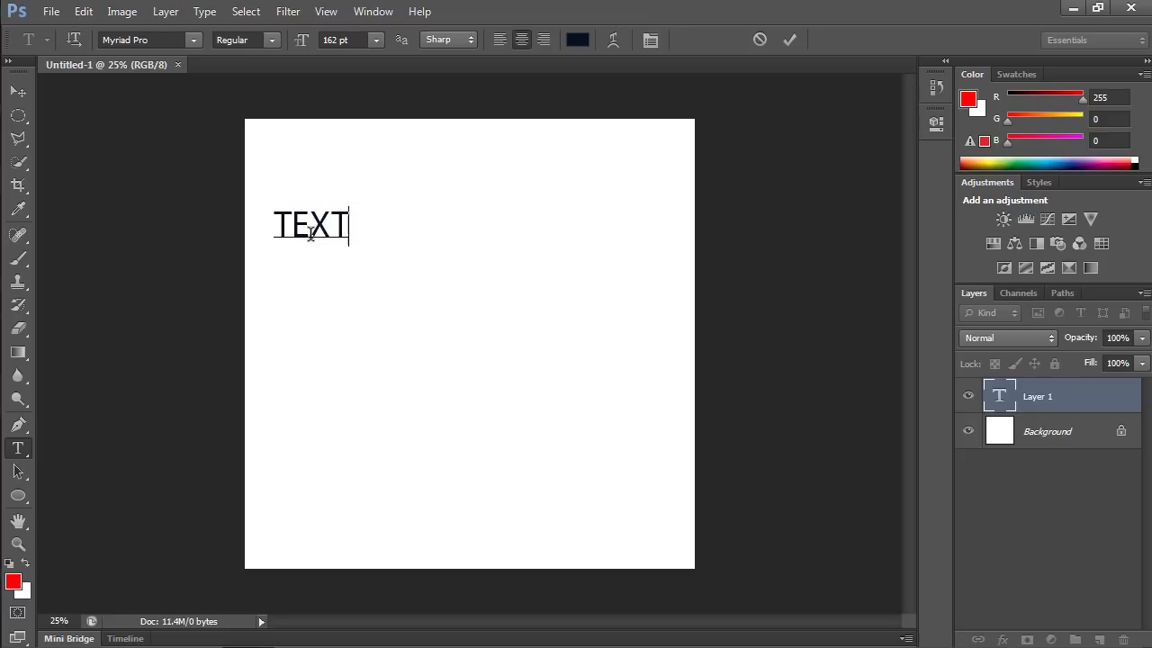
{"action": "mouse_move", "coordinate": [73, 39]}
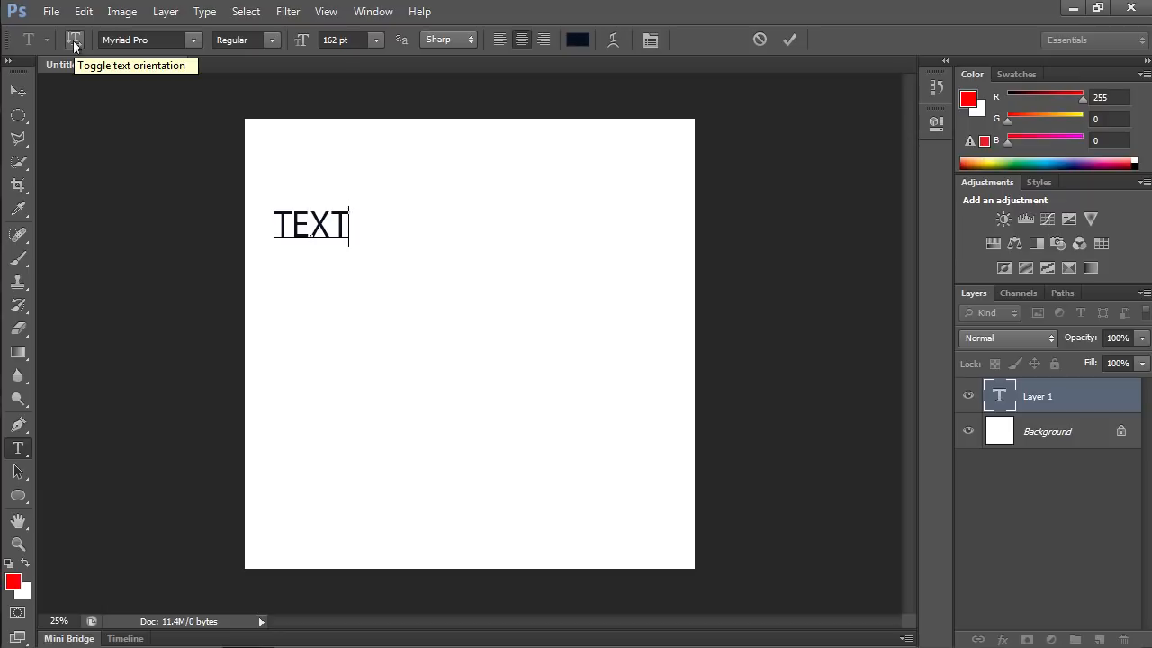
Turn the word TEXT vertical and commit its type layer.
{"action": "left_click", "coordinate": [76, 40]}
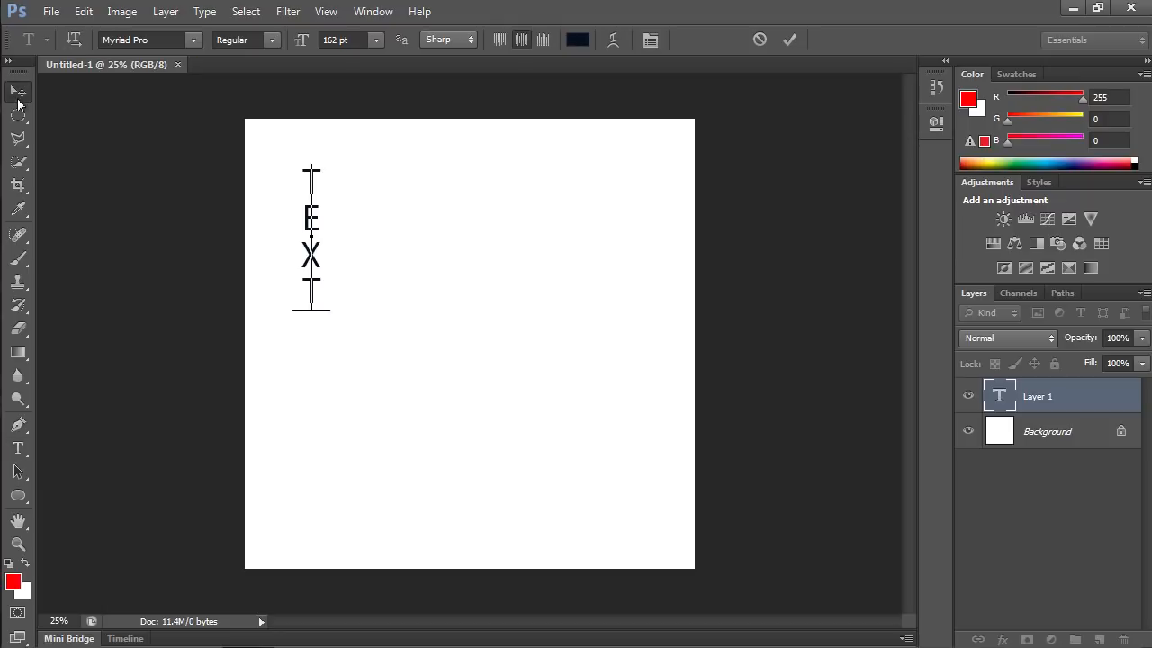
{"action": "left_click", "coordinate": [788, 40]}
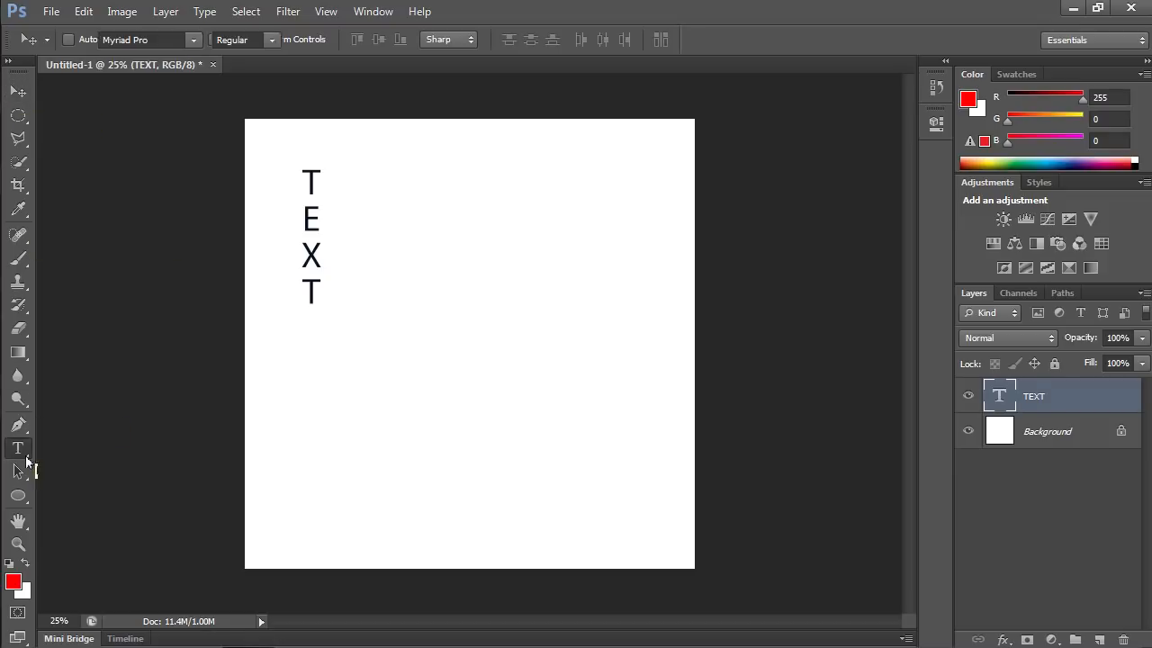
Start a second vertical type layer to the right of TEXT.
{"action": "left_click", "coordinate": [18, 446]}
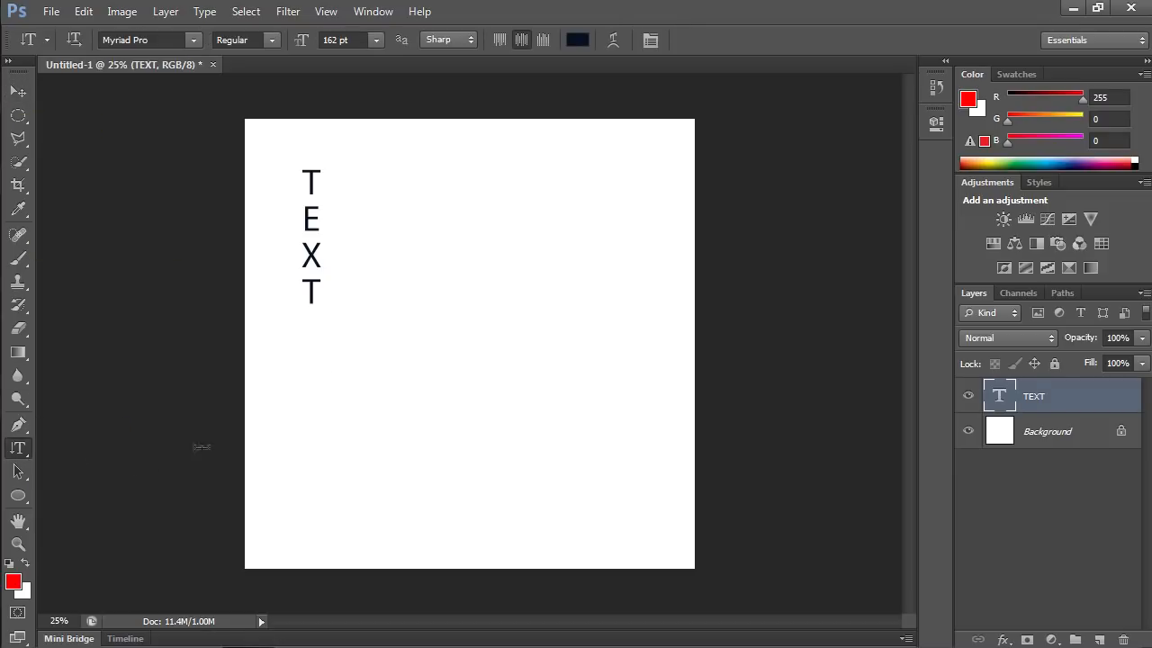
{"action": "left_click", "coordinate": [446, 187]}
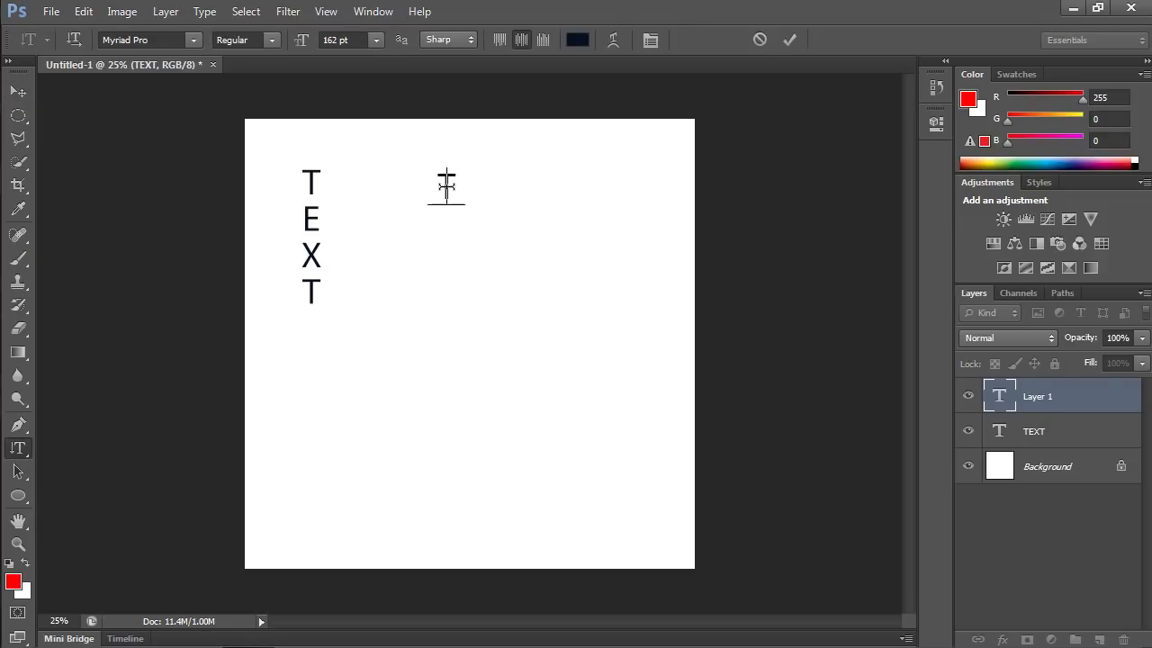